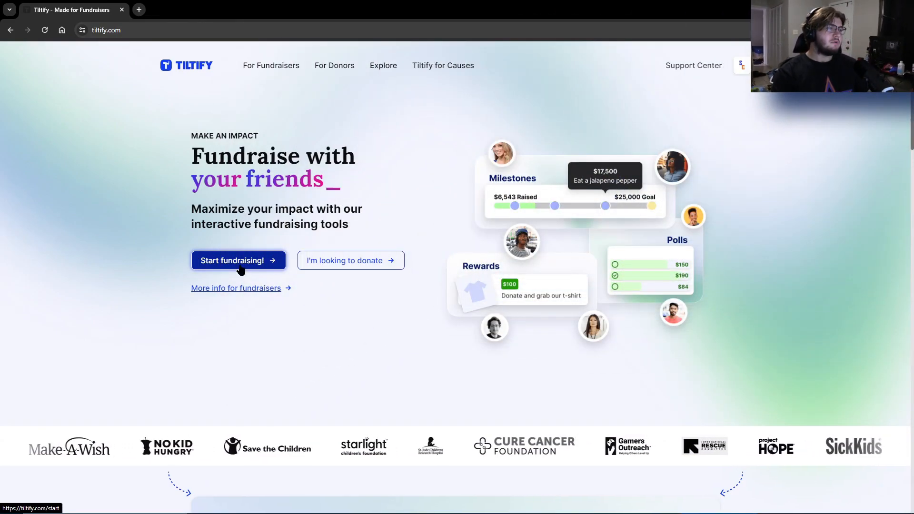
Begin a new fundraiser and grab the Thankmas event name from the team page
left_click(238, 260)
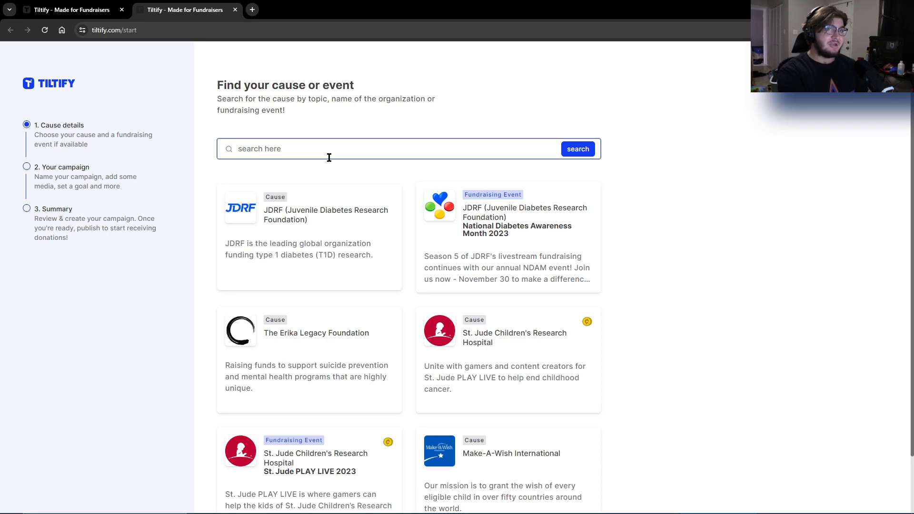
left_click(251, 9)
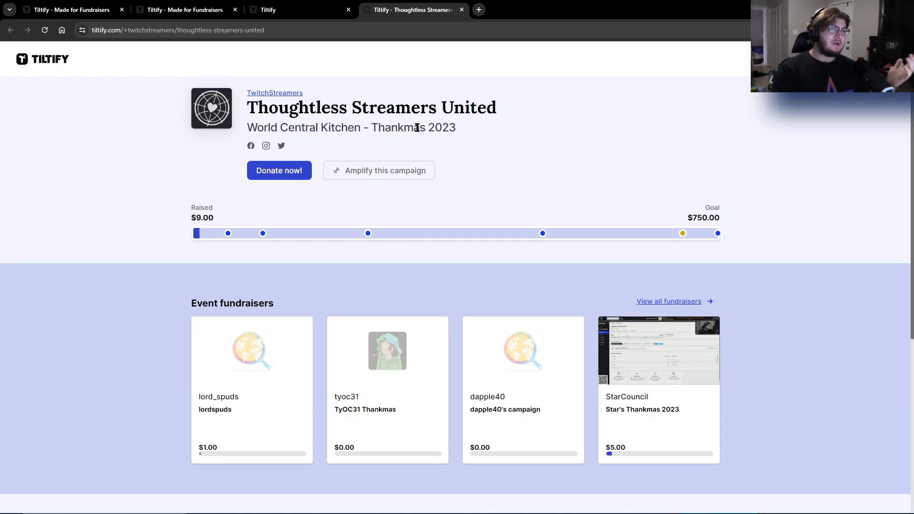
double_click(398, 127)
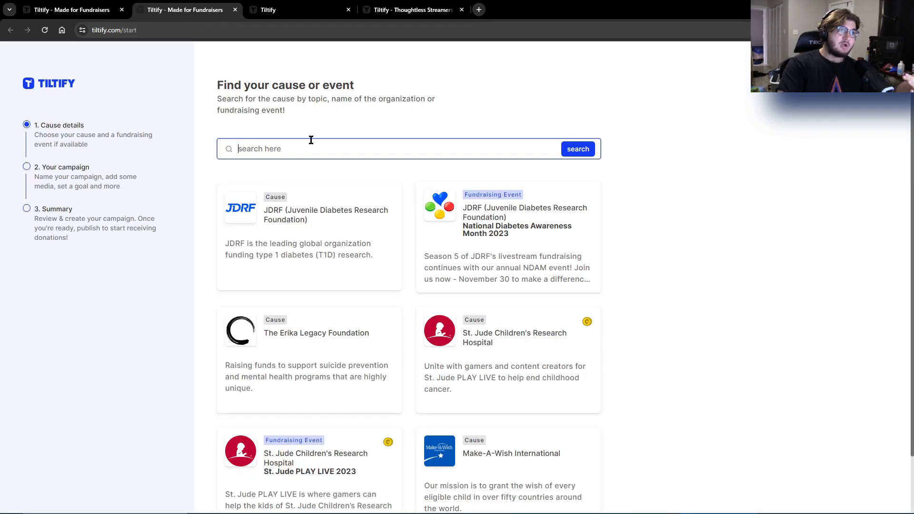
Find the 'thankmas' event and support the existing Thoughtless Streamers United team campaign
type("thankmas")
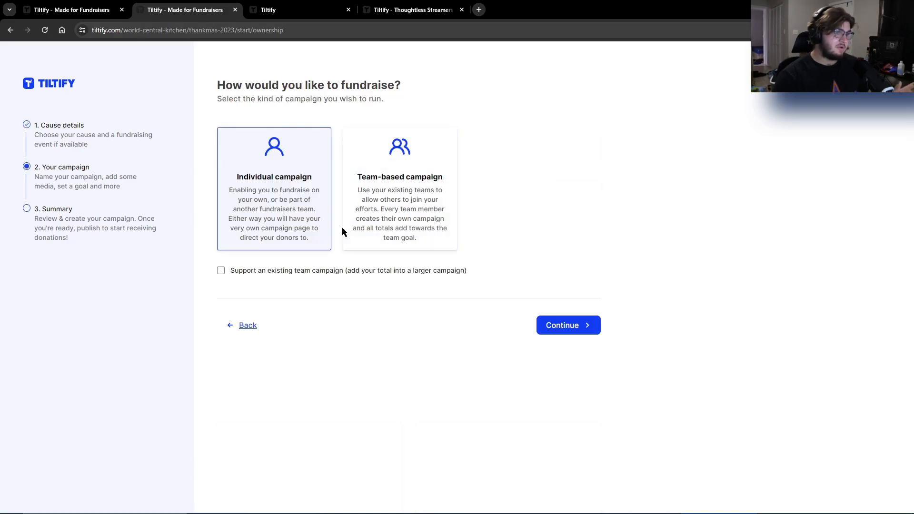
mouse_move(278, 278)
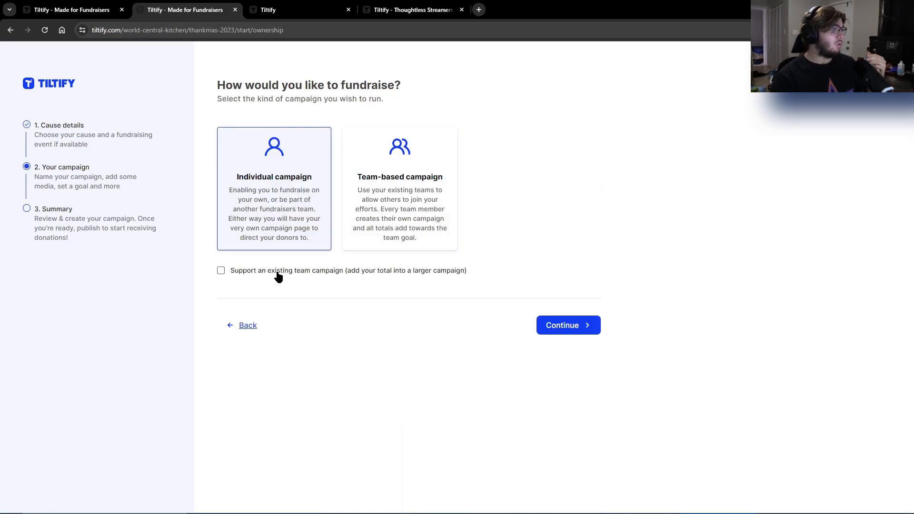
left_click(221, 269)
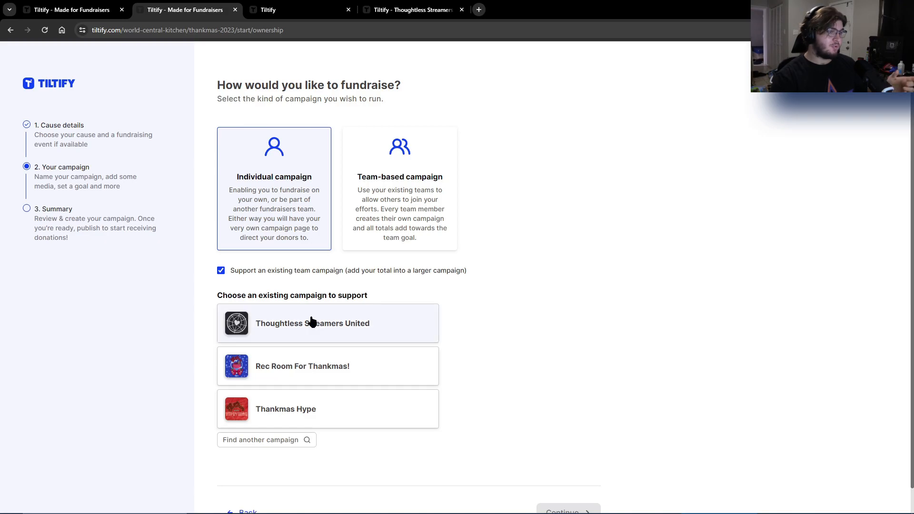
left_click(327, 323)
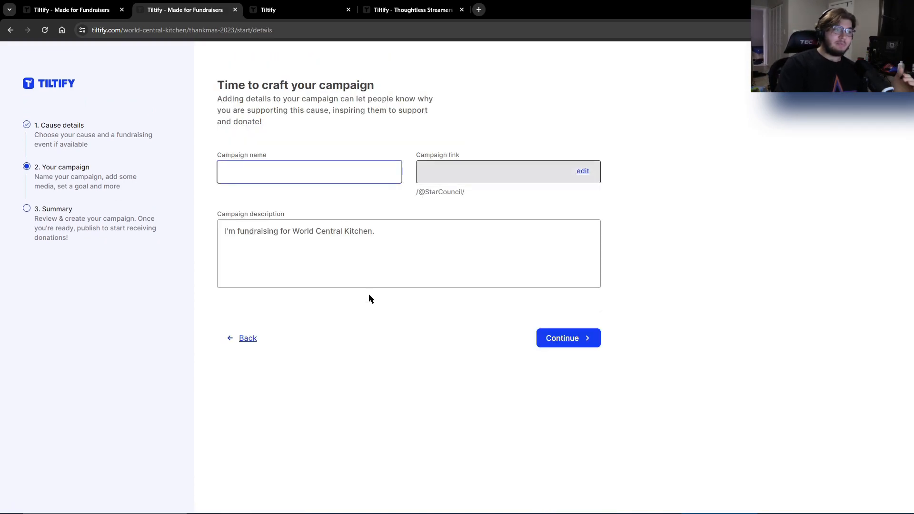
Enter the campaign name StarsFake and accept a campaign link to clear the error
left_click(308, 171)
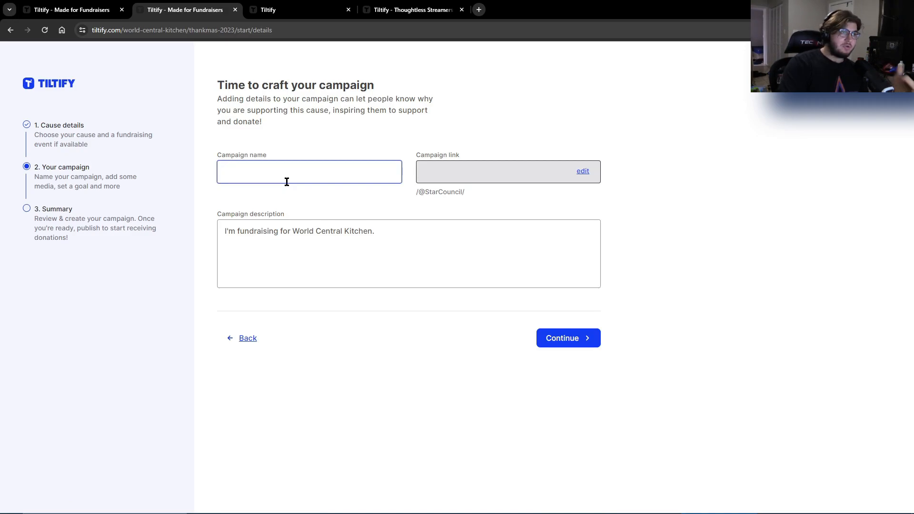
type("StarsFake")
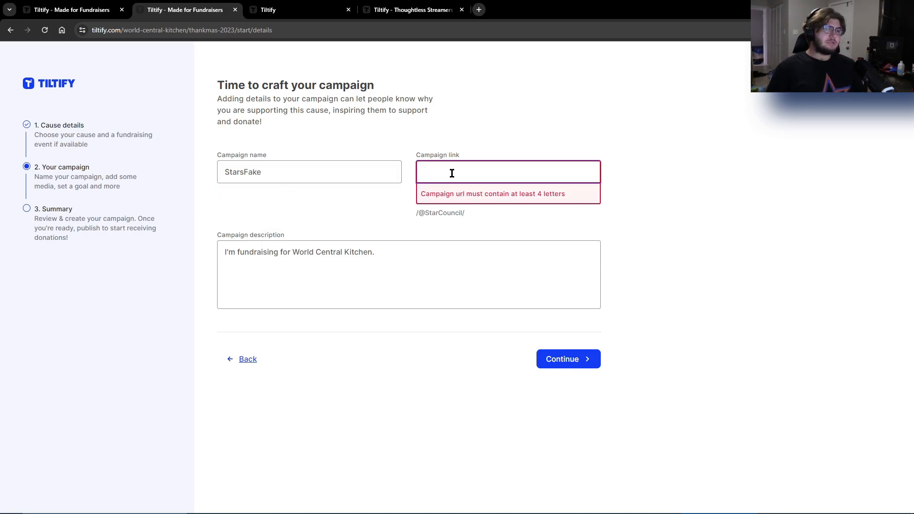
type("abcd")
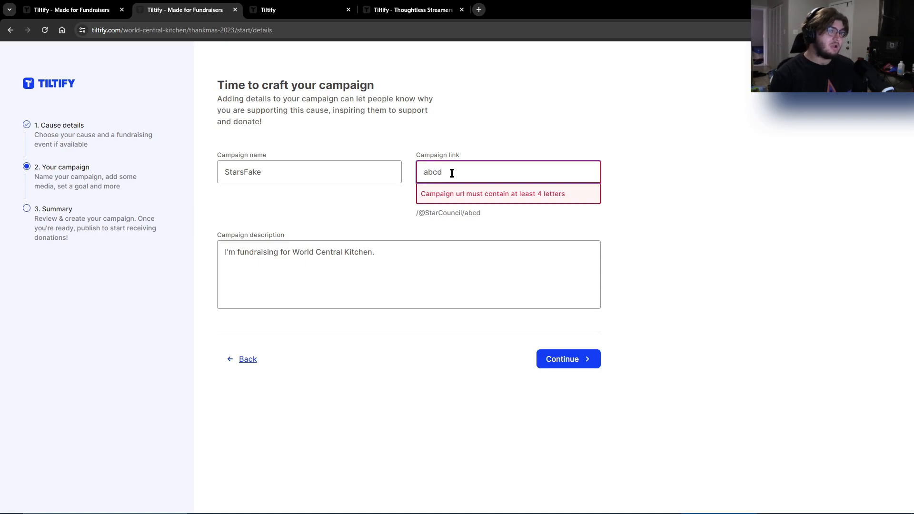
left_click(409, 200)
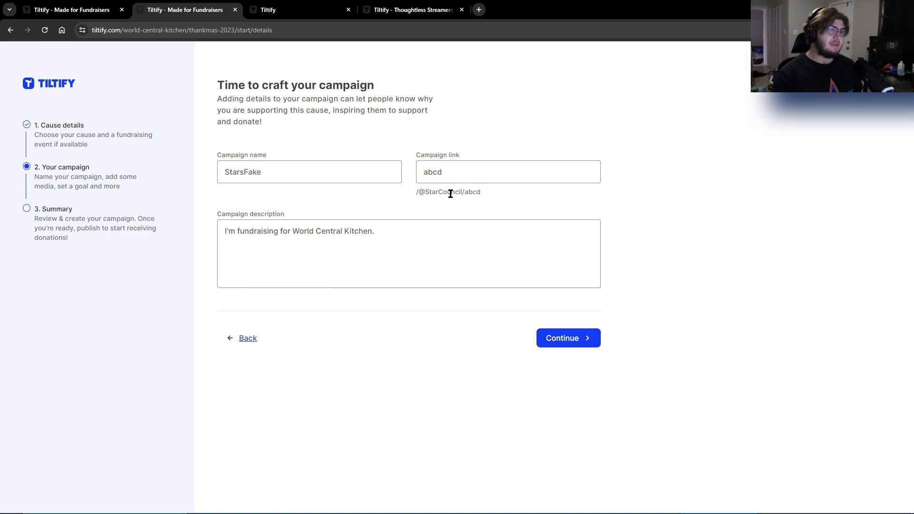
Replace the campaign link, settling on 'star', and continue to the media step
double_click(432, 171)
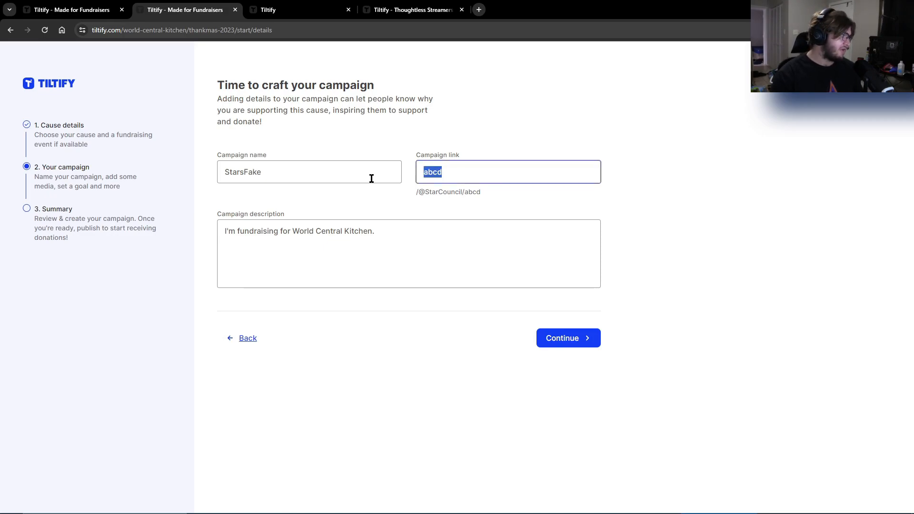
type("starcound")
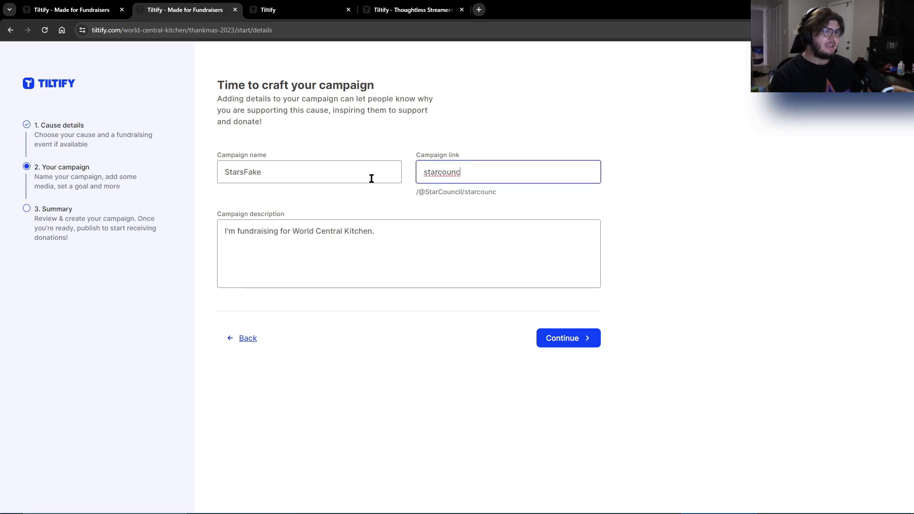
type("iolfosdfaksfnlkfn")
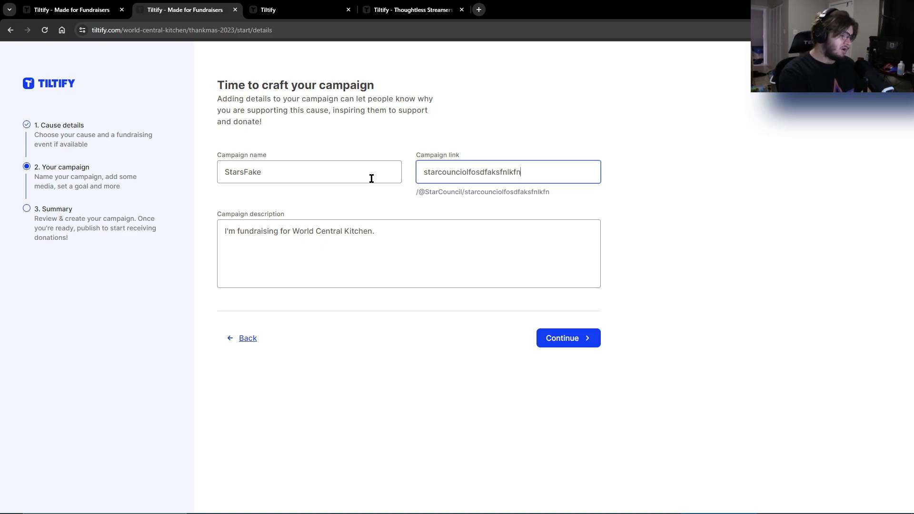
type("sdlknsd")
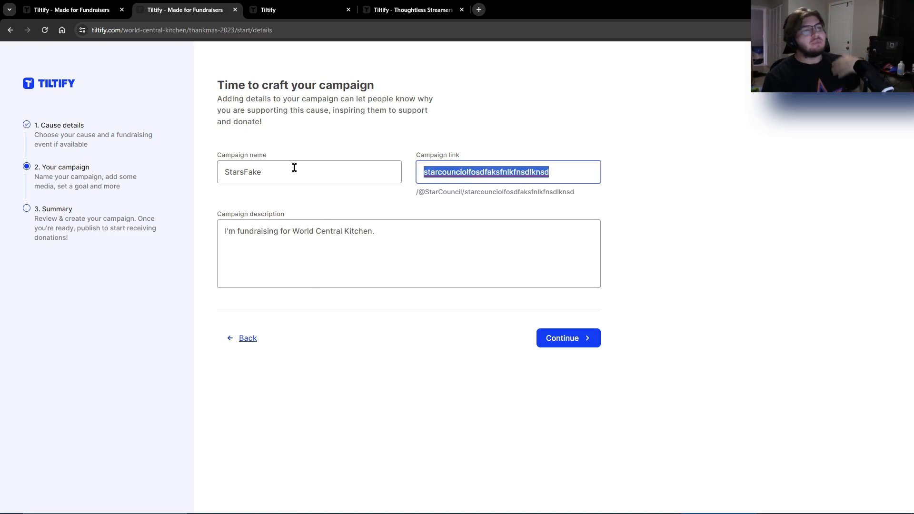
type("str")
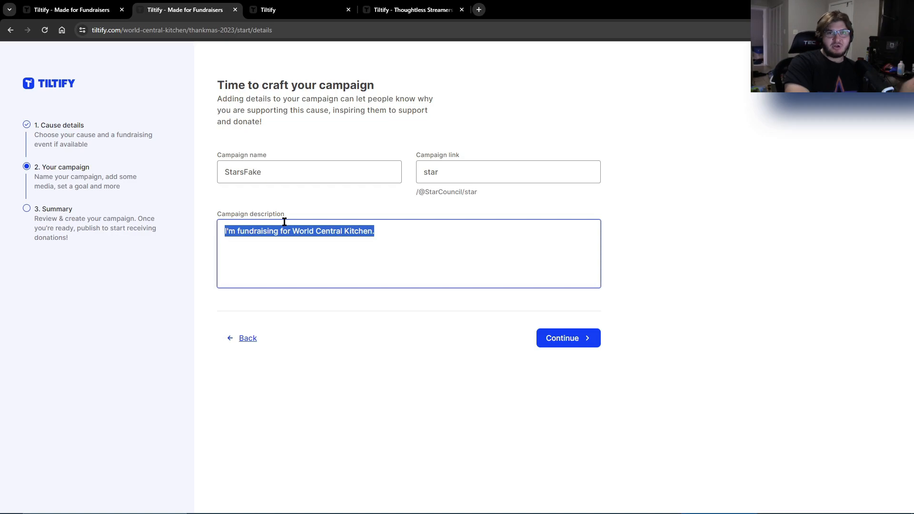
left_click(567, 337)
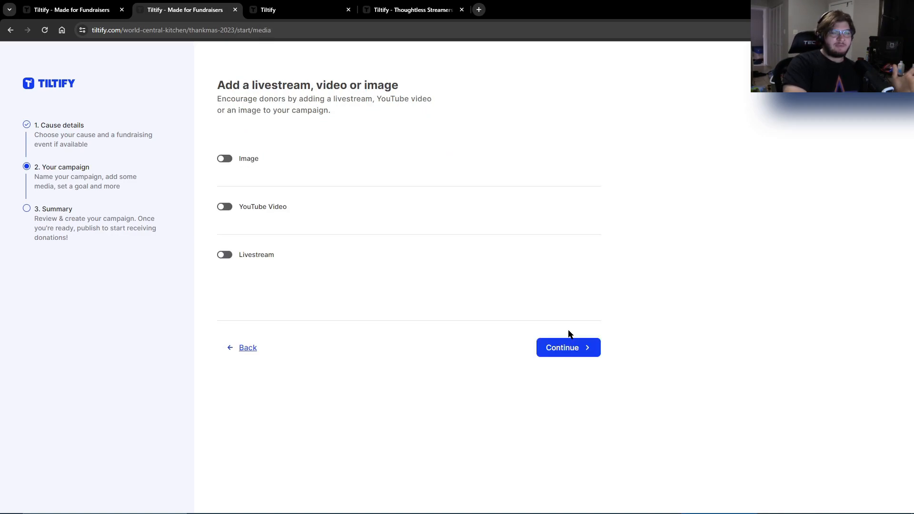
mouse_move(210, 176)
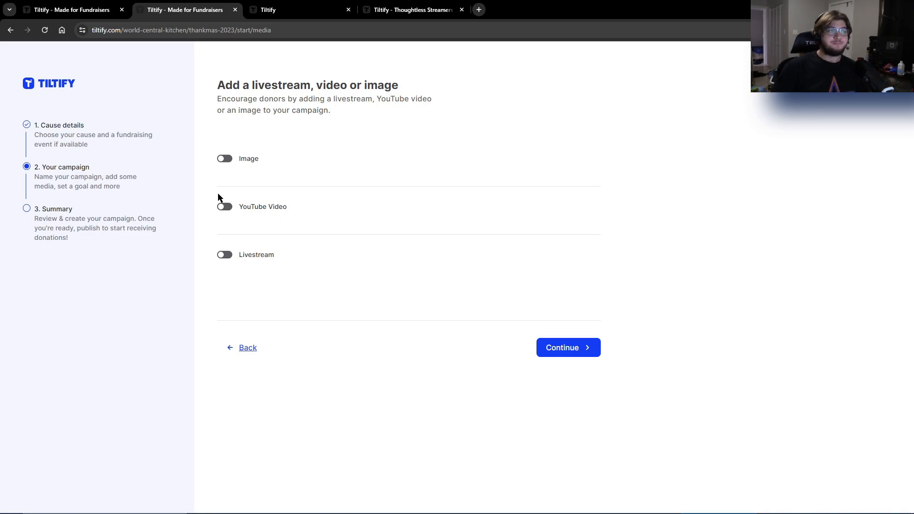
Toggle the campaign image option on to look, then back off
left_click(224, 158)
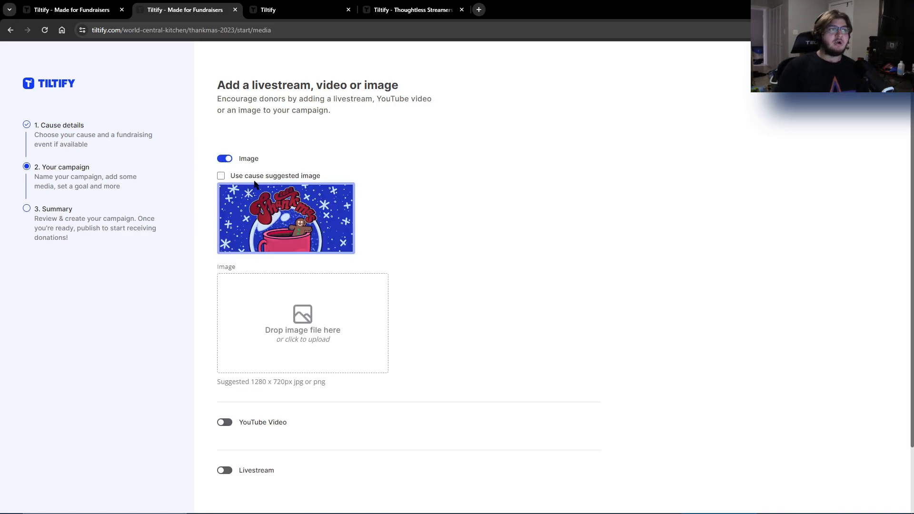
mouse_move(360, 362)
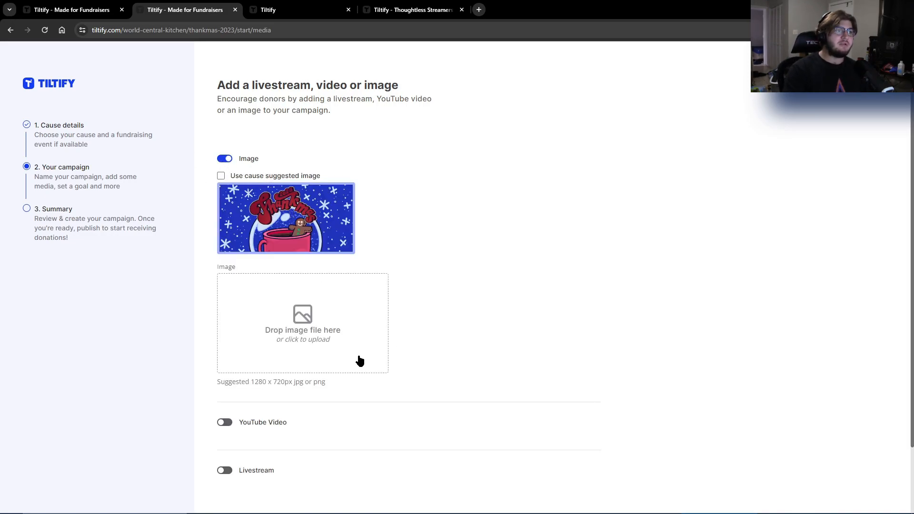
scroll("down", 3)
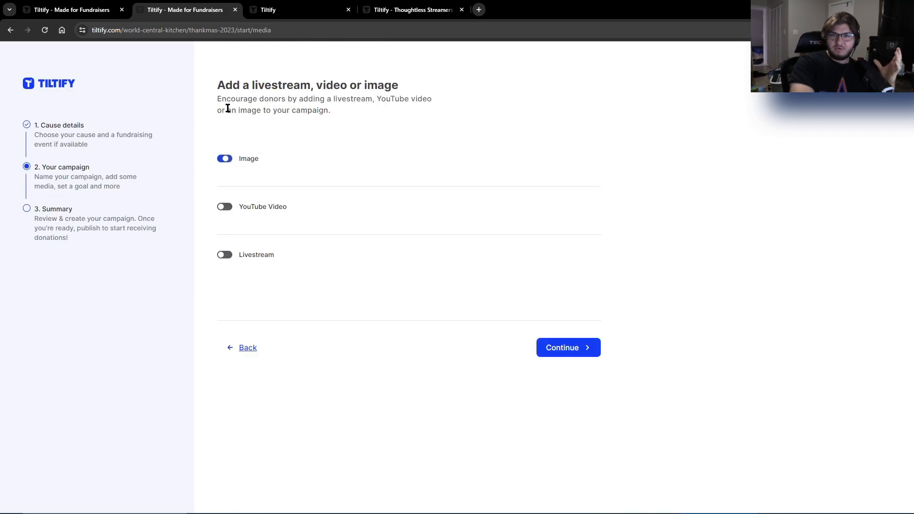
left_click(225, 207)
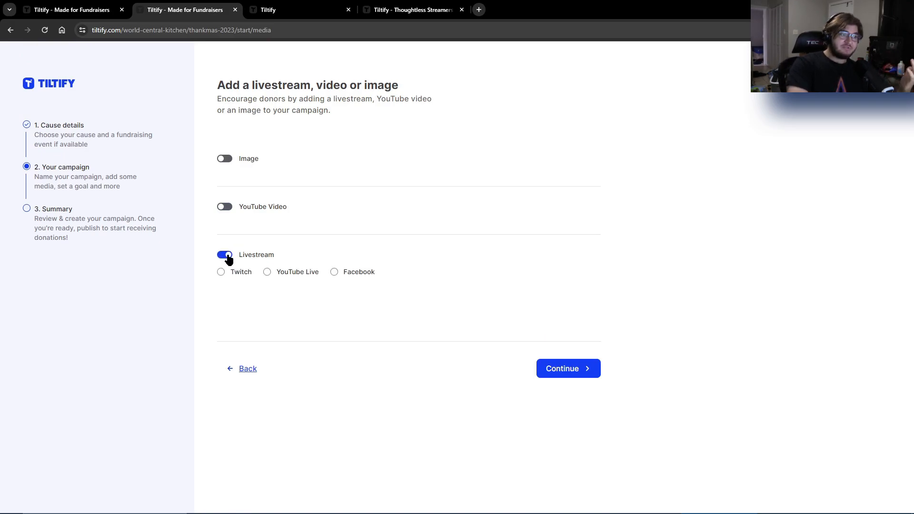
Try Twitch with the starcounciltv username, then YouTube Live and Facebook as livestream sources
left_click(220, 271)
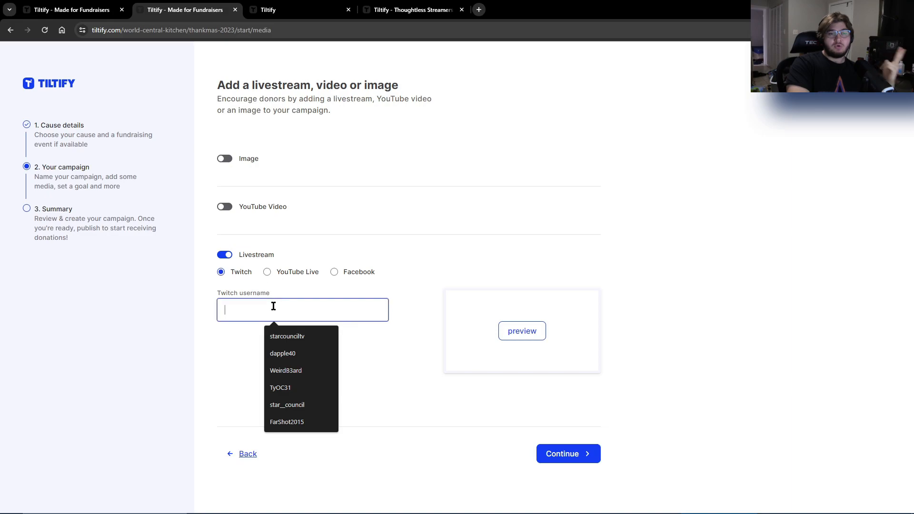
left_click(287, 336)
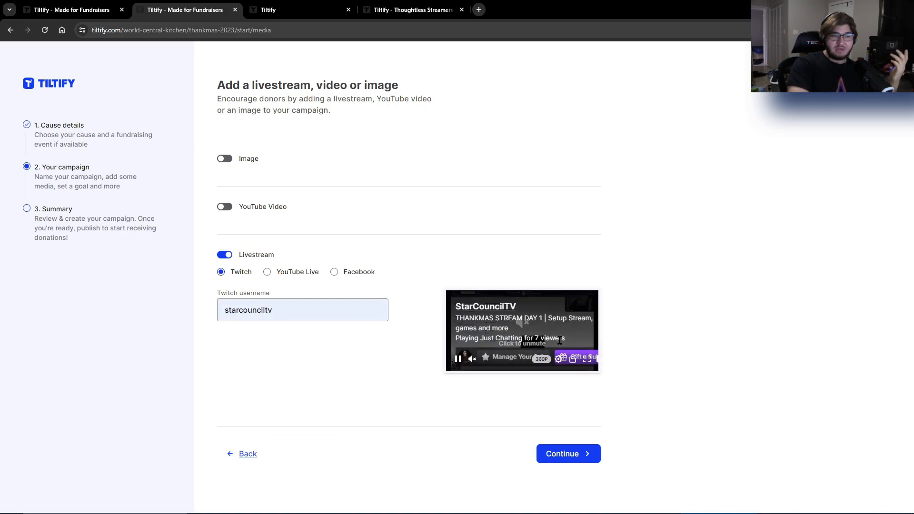
left_click(585, 358)
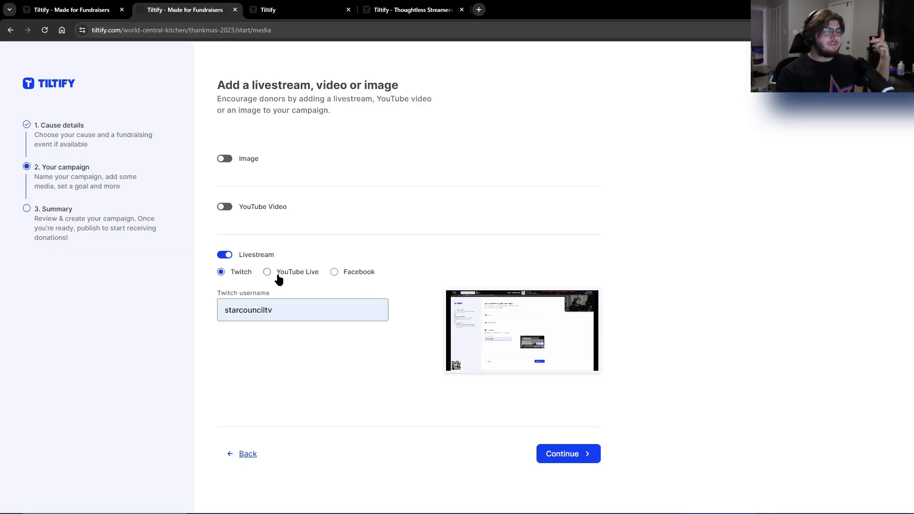
left_click(267, 272)
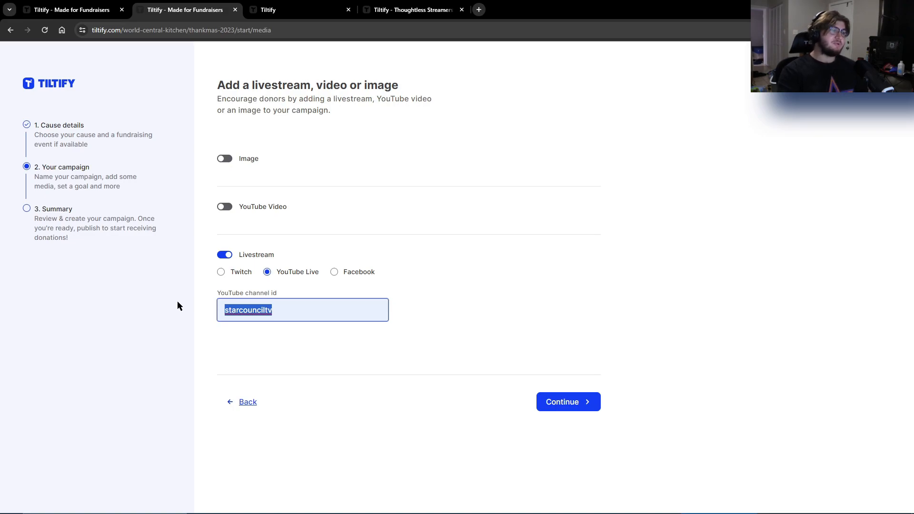
left_click(335, 271)
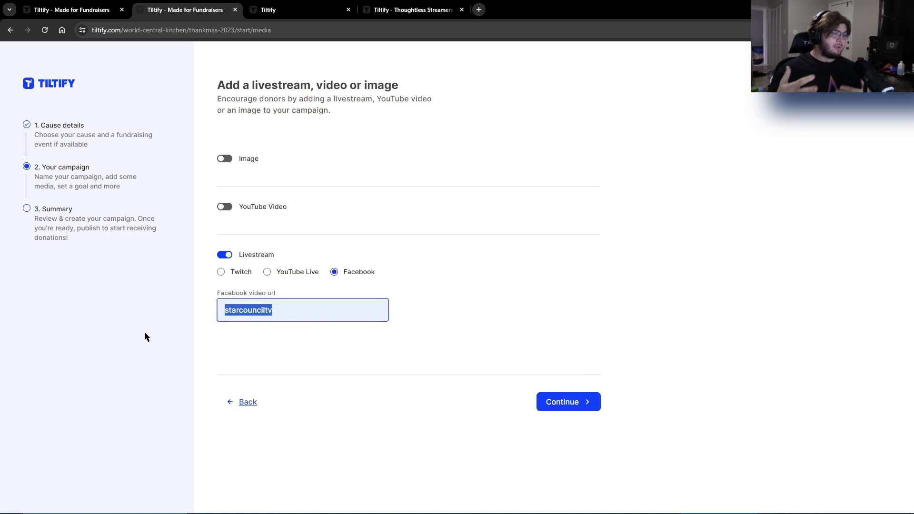
Turn the livestream off and continue with no media attached
left_click(225, 256)
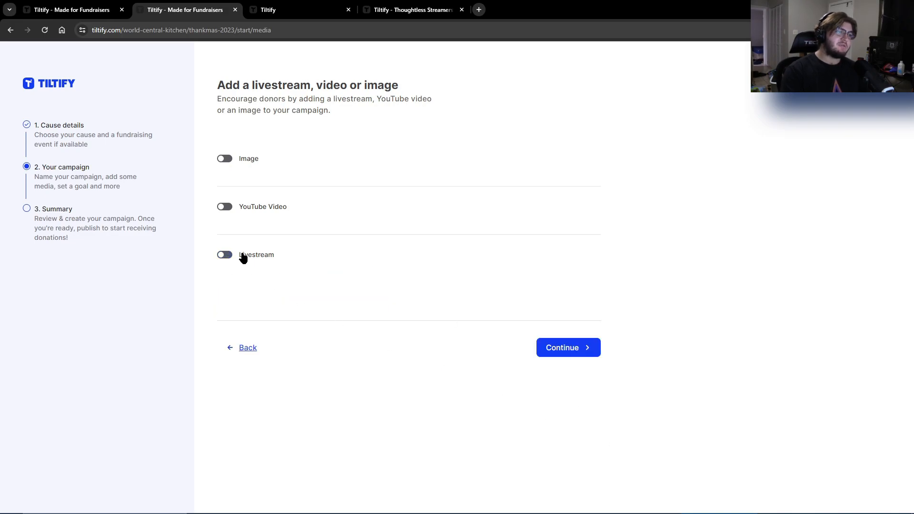
mouse_move(458, 355)
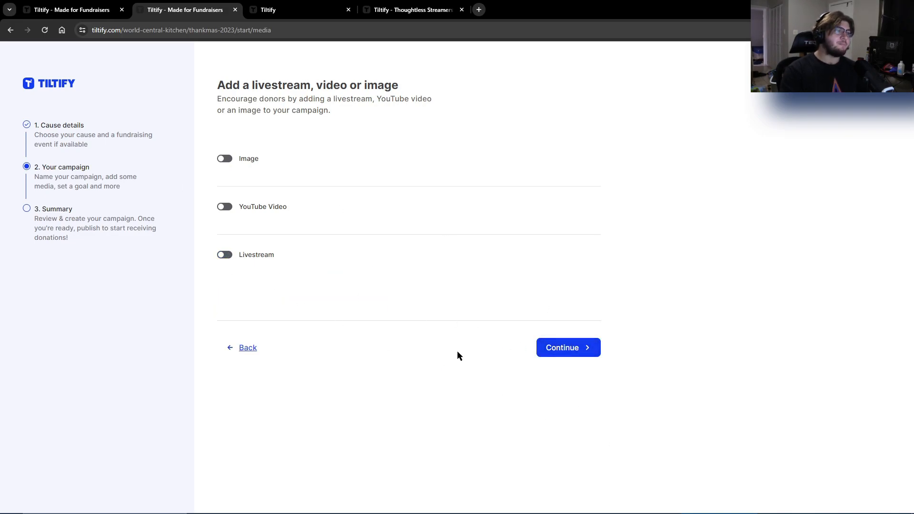
left_click(567, 347)
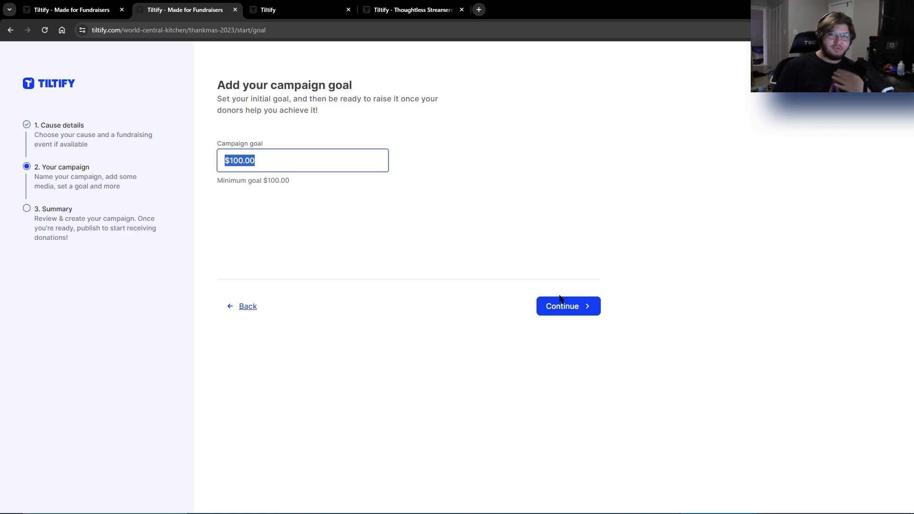
Keep the $100.00 goal and continue to the campaign summary
left_click(567, 306)
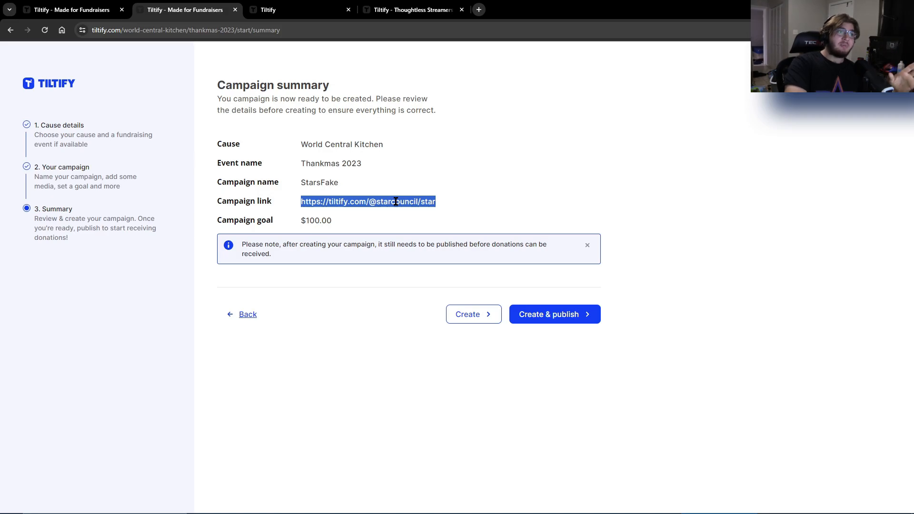
left_click(591, 10)
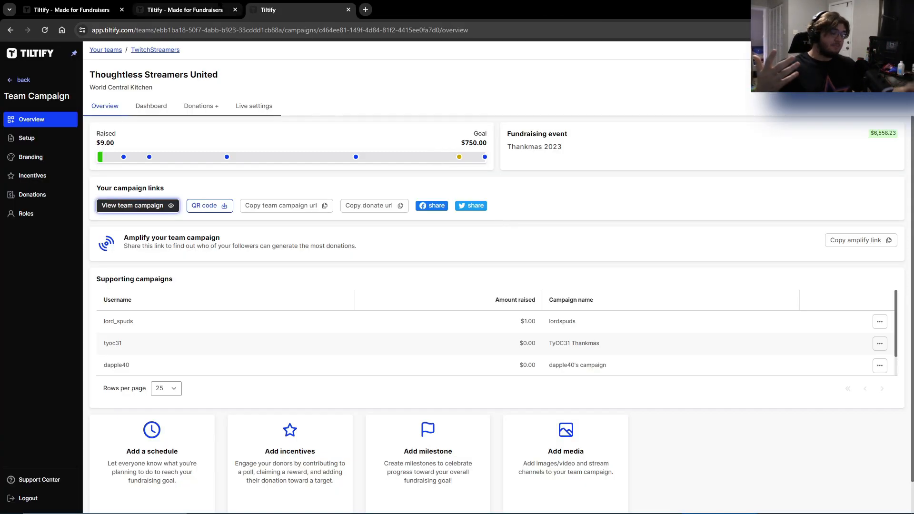
left_click(184, 10)
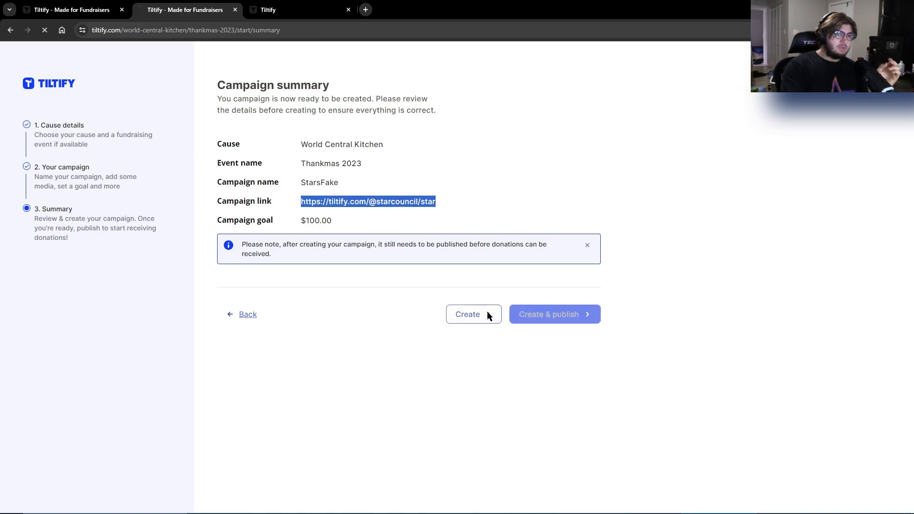
Create the StarsFake campaign unpublished, landing on its overview dashboard
left_click(473, 315)
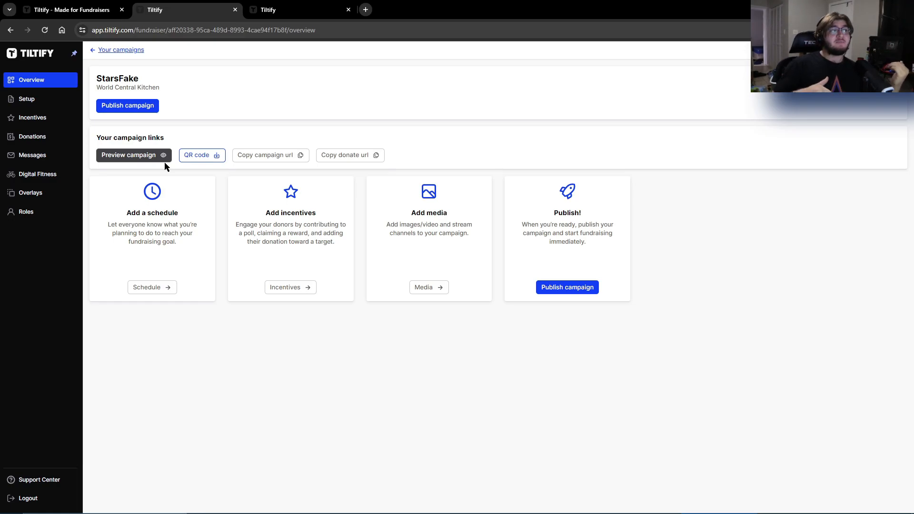
mouse_move(27, 98)
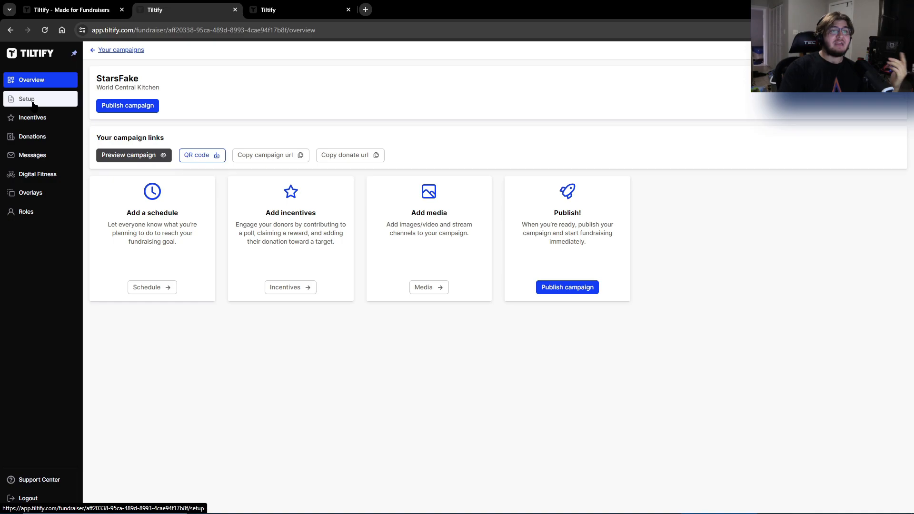